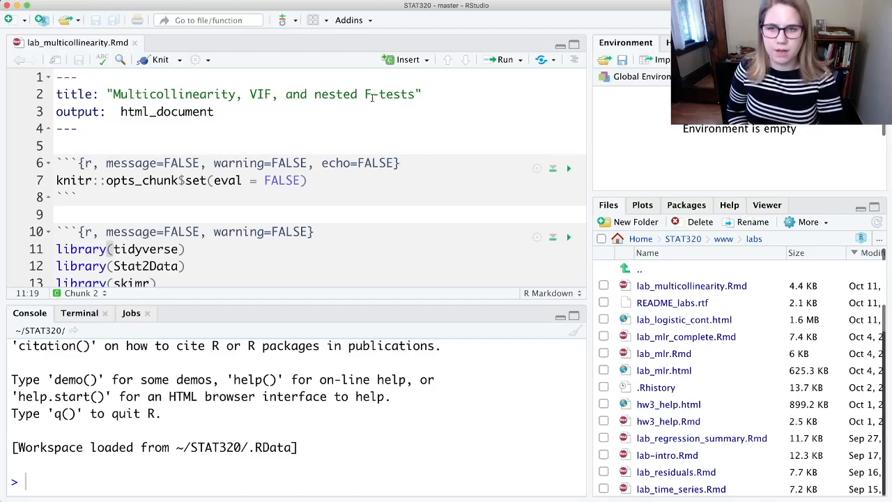
Scroll through the setup chunks loading tidyverse, Stat2Data, skimr and the bloodp data
scroll("down", 3)
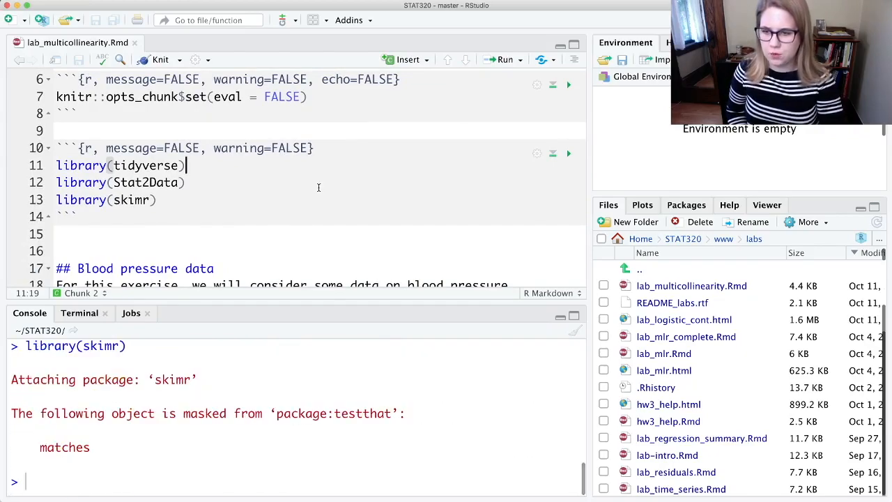
scroll("down", 3)
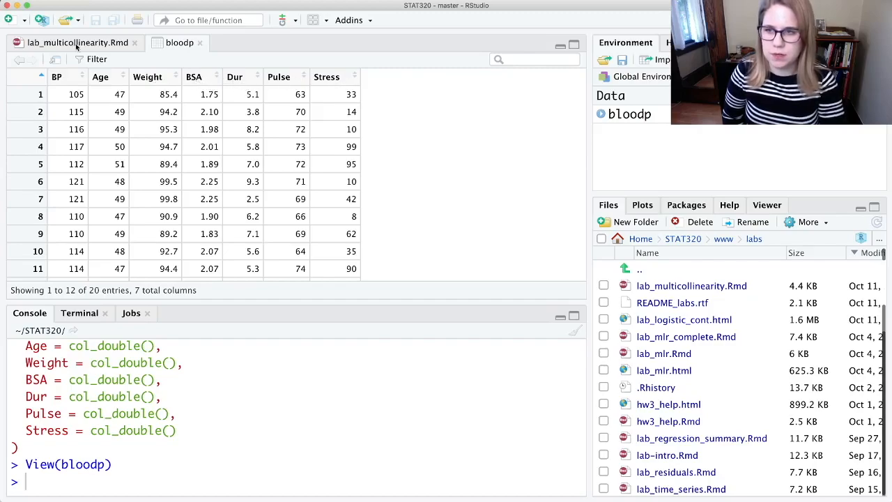
Return to lab_multicollinearity.Rmd, recheck the bloodp table, and scroll down to the GGally chunk
left_click(77, 42)
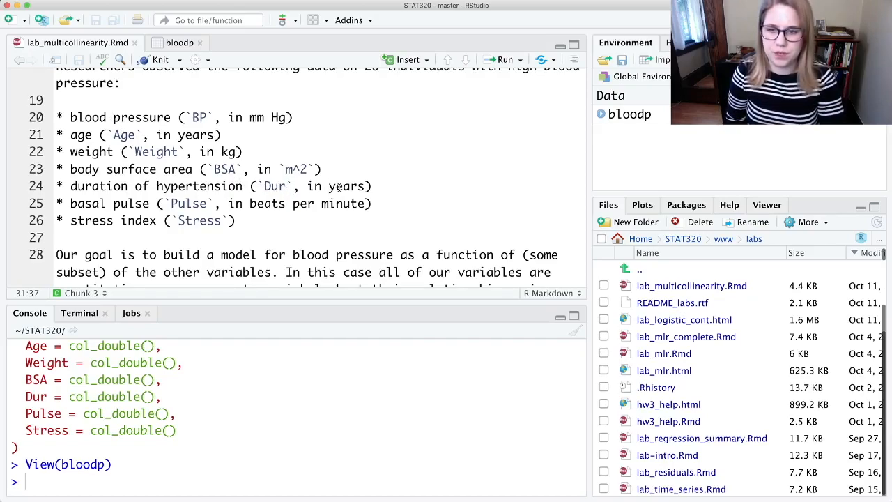
scroll("down", 3)
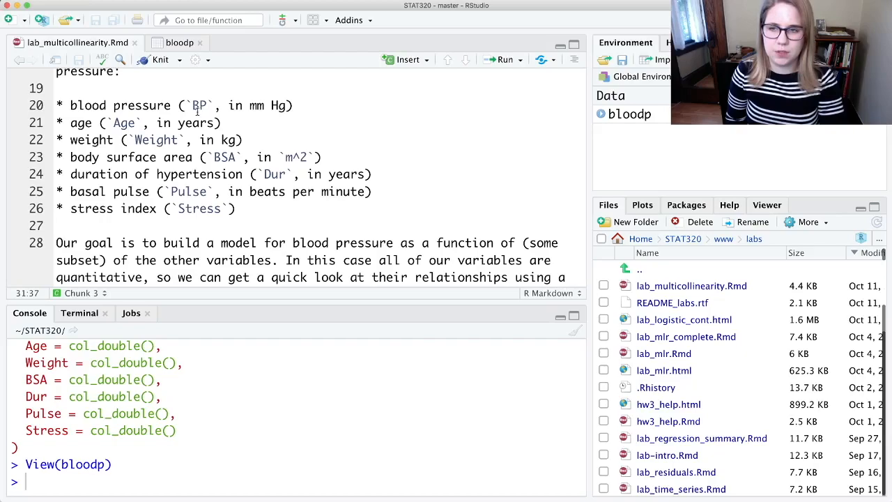
left_click(179, 43)
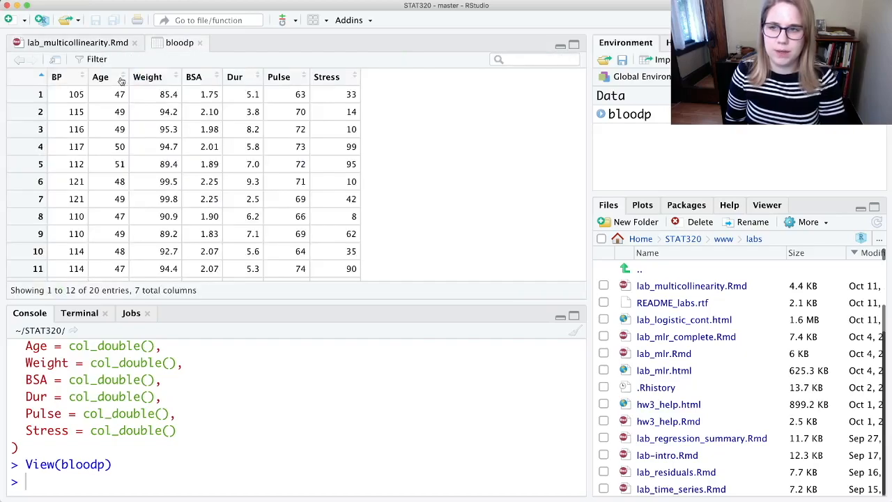
left_click(77, 43)
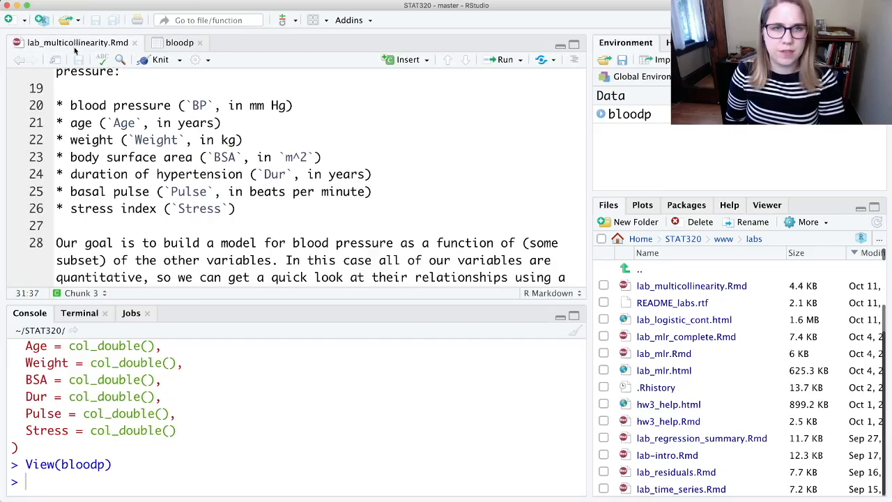
scroll("down", 3)
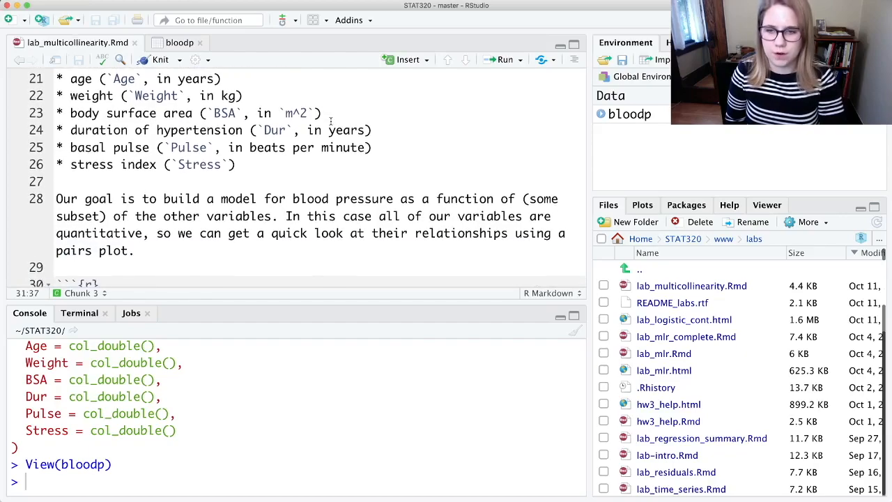
scroll("down", 3)
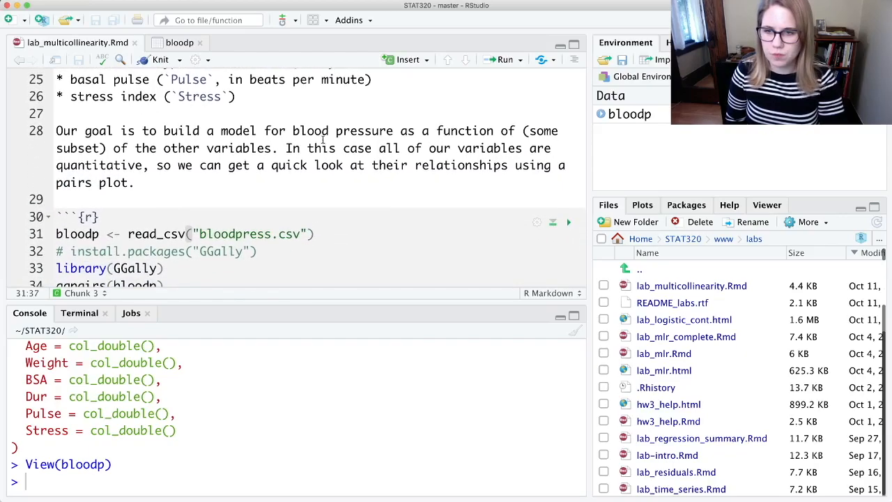
scroll("down", 3)
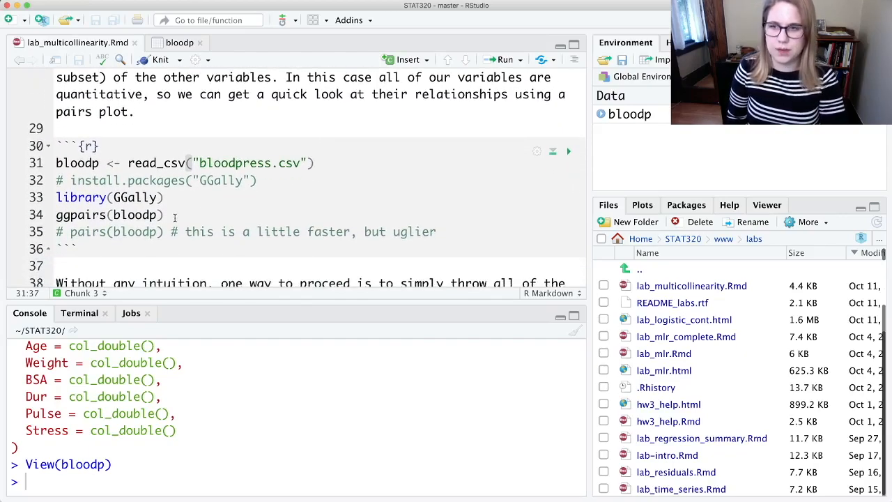
Run library(GGally) and ggpairs(bloodp) from chunk 3 to draw the pairs matrix
left_click(166, 197)
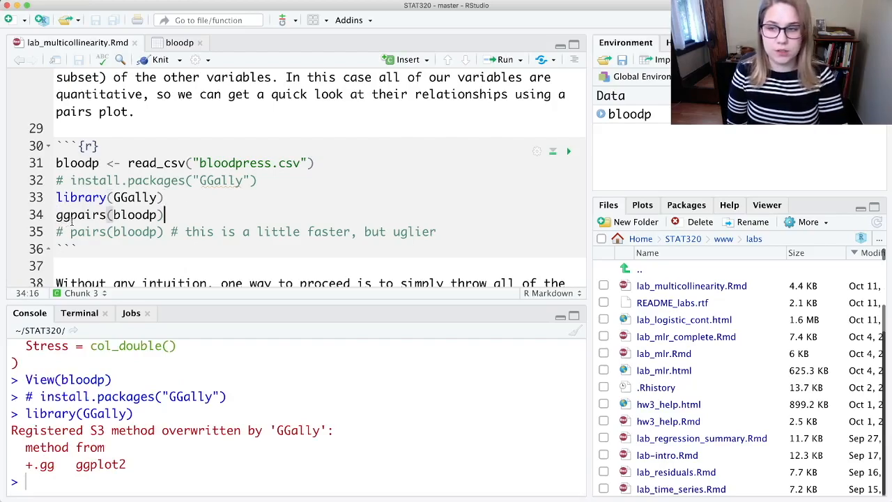
double_click(132, 214)
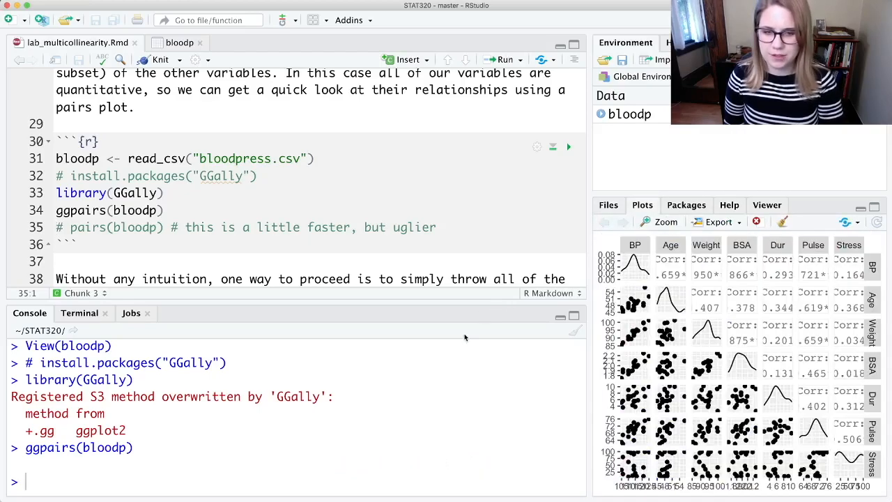
Enlarge the ggpairs plot in the Plot Zoom window to read the correlations
left_click(658, 222)
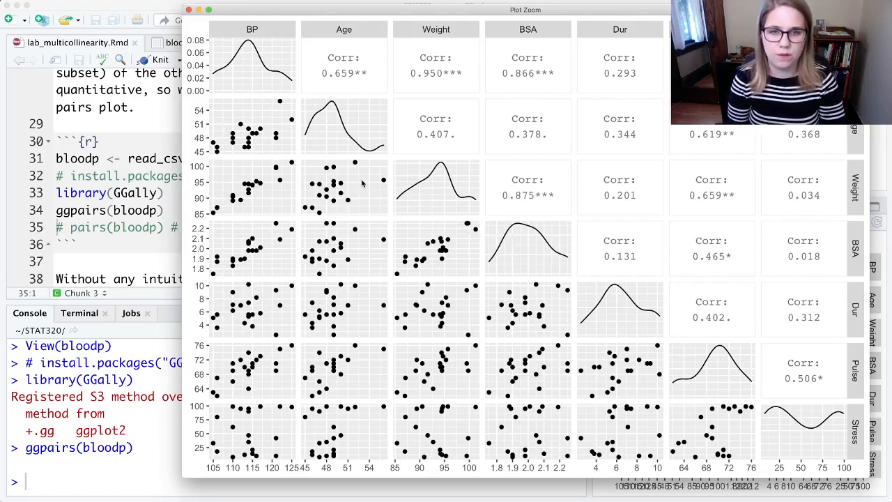
mouse_move(248, 120)
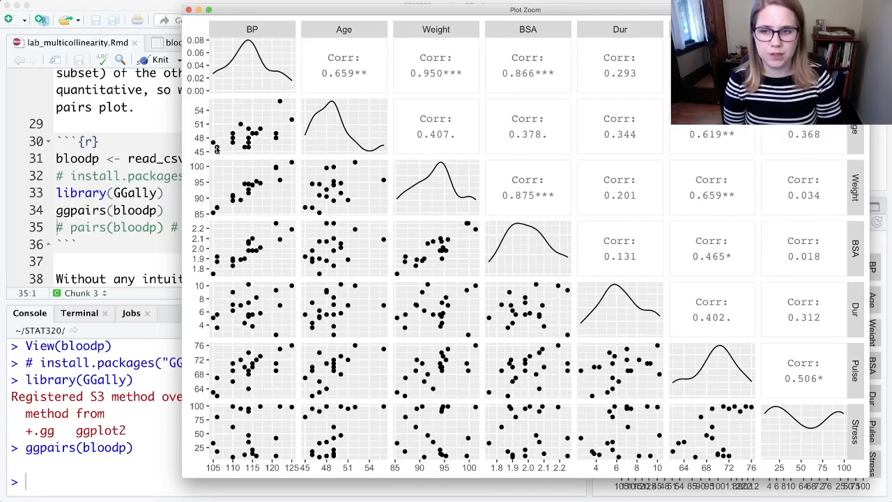
mouse_move(293, 108)
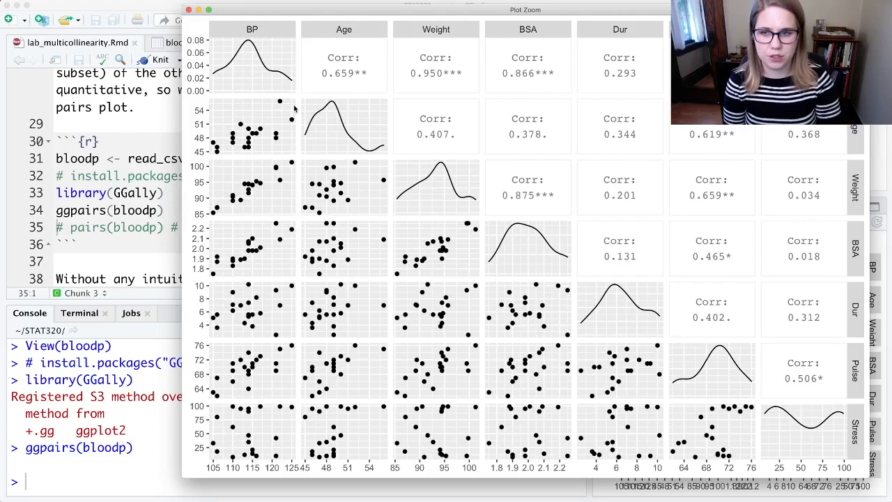
mouse_move(288, 169)
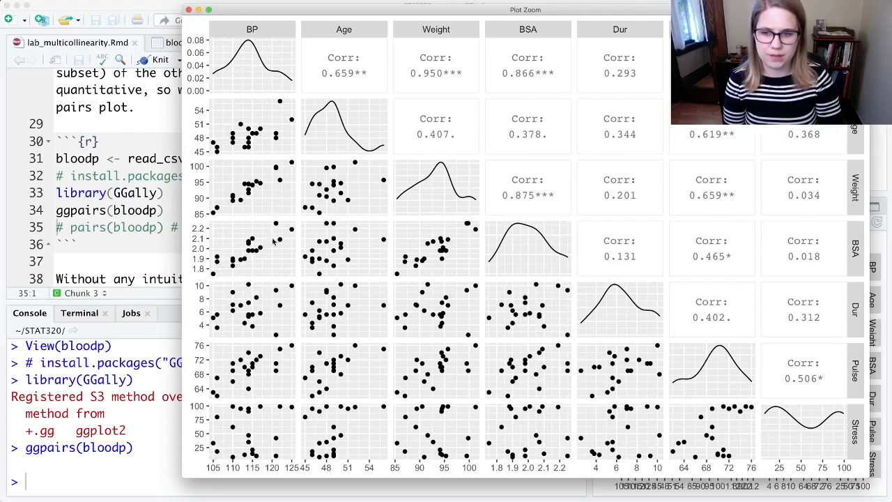
mouse_move(249, 322)
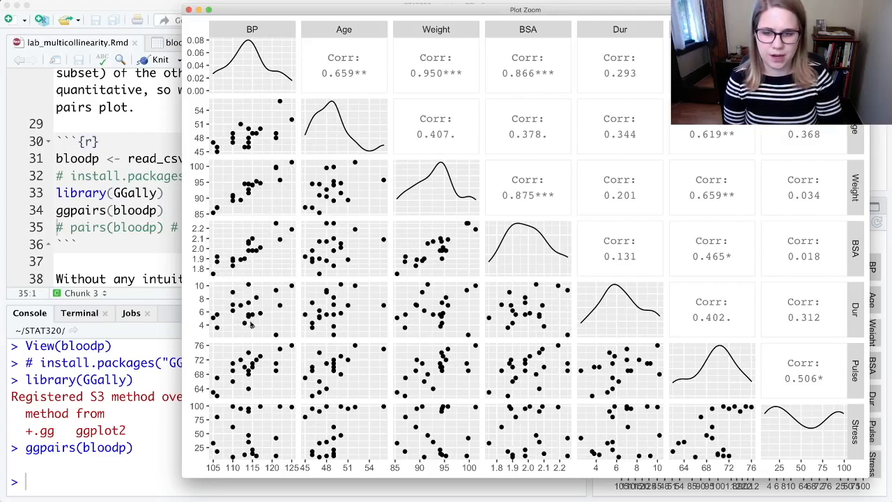
mouse_move(222, 366)
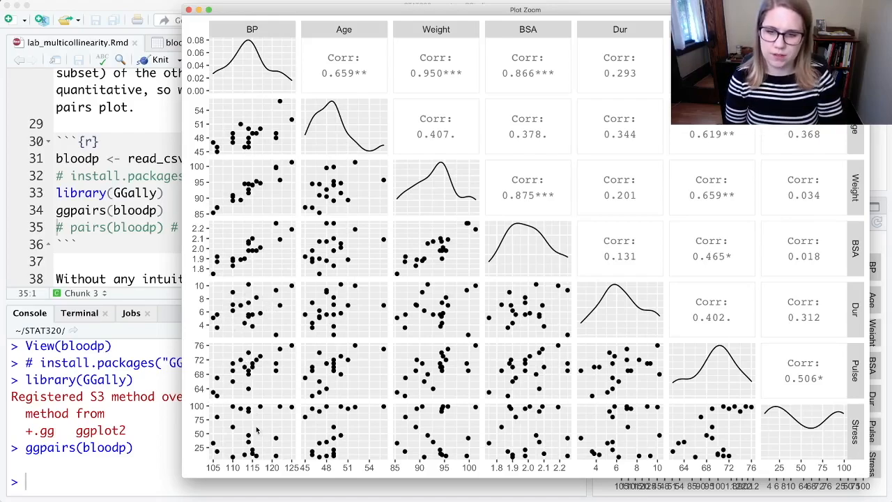
mouse_move(285, 118)
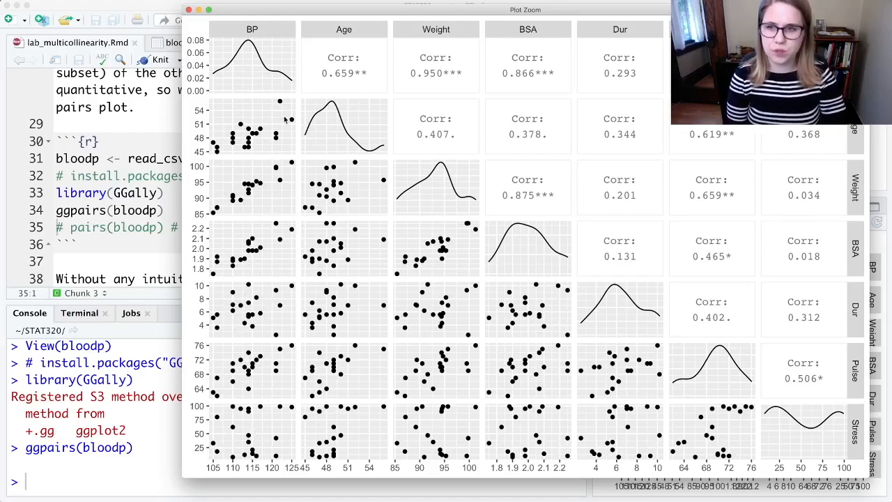
mouse_move(240, 356)
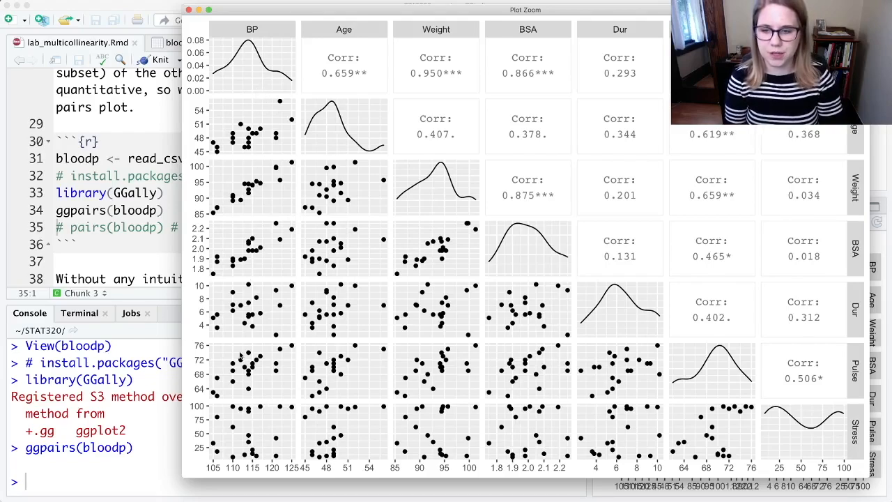
mouse_move(219, 441)
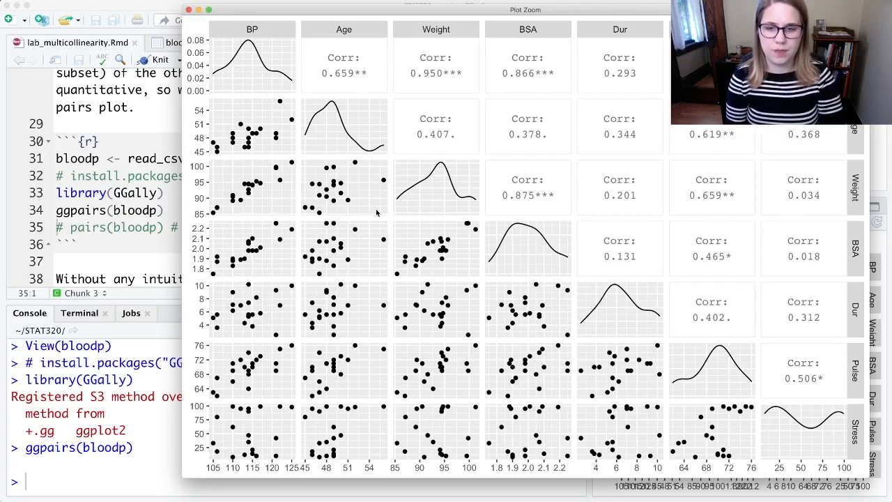
mouse_move(357, 195)
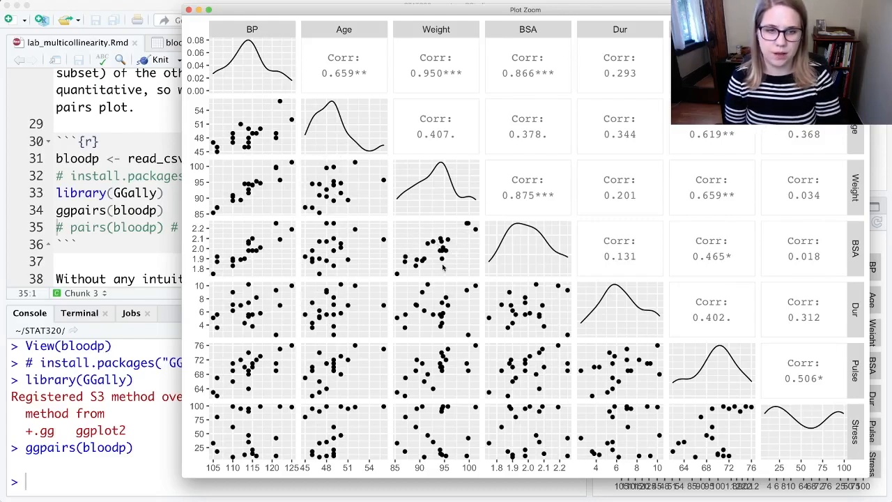
mouse_move(404, 274)
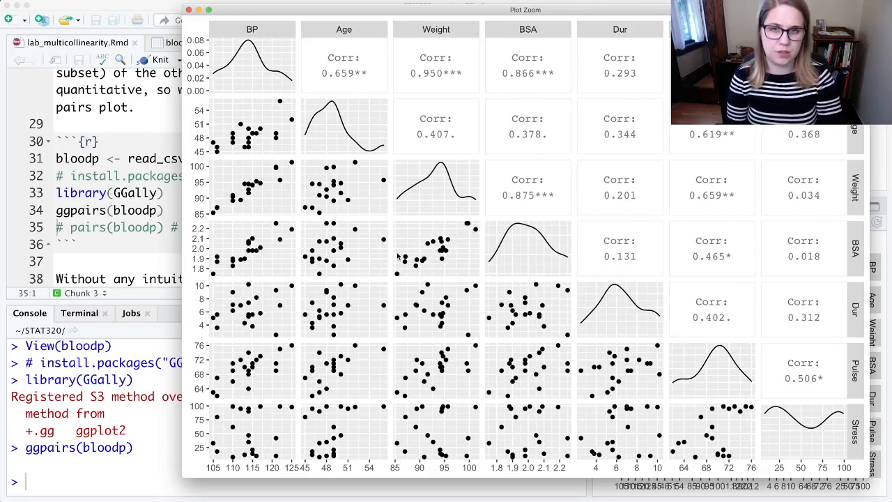
mouse_move(418, 272)
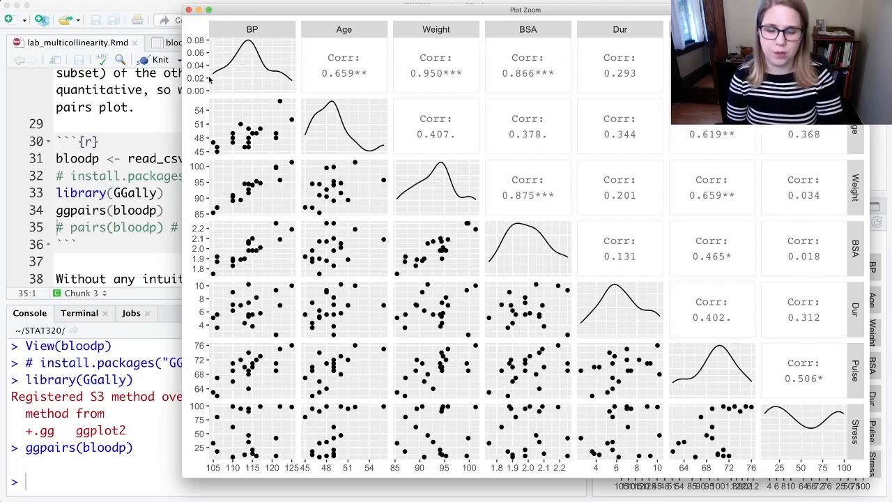
mouse_move(249, 35)
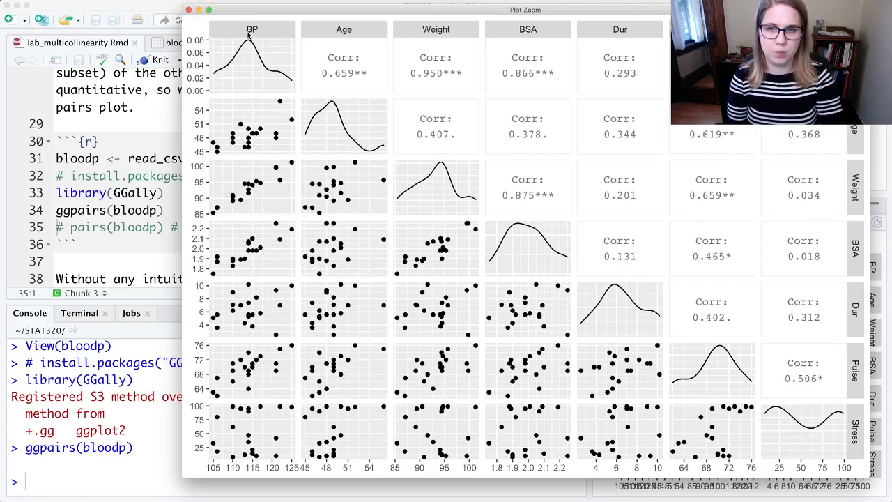
mouse_move(400, 213)
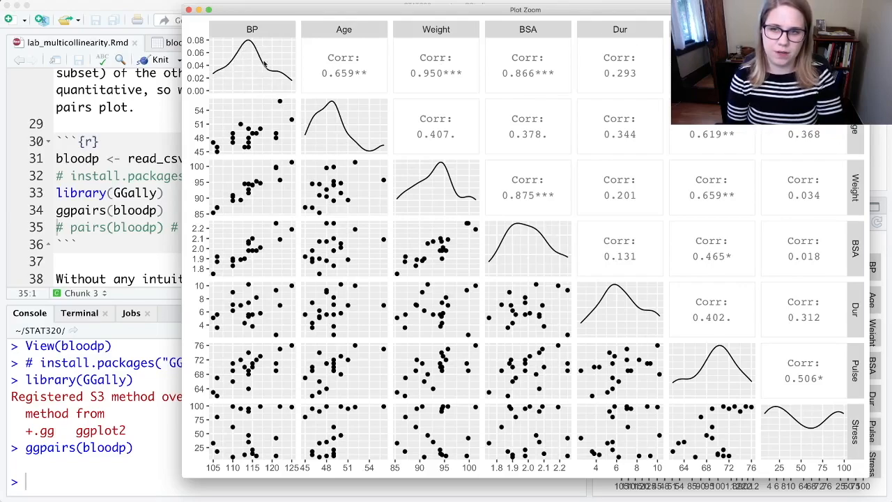
mouse_move(279, 77)
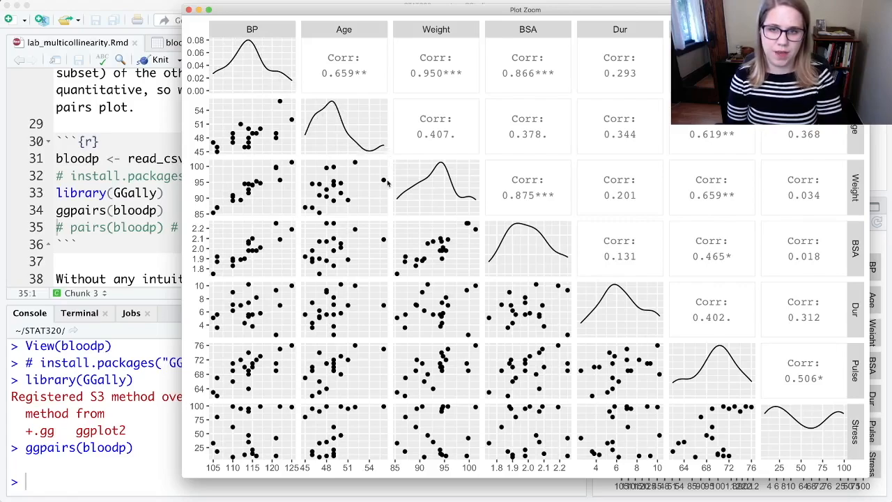
mouse_move(615, 311)
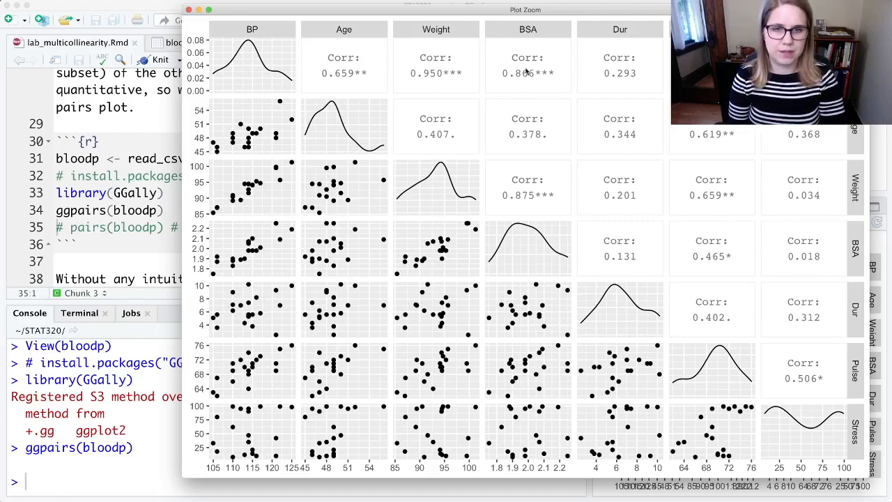
mouse_move(359, 63)
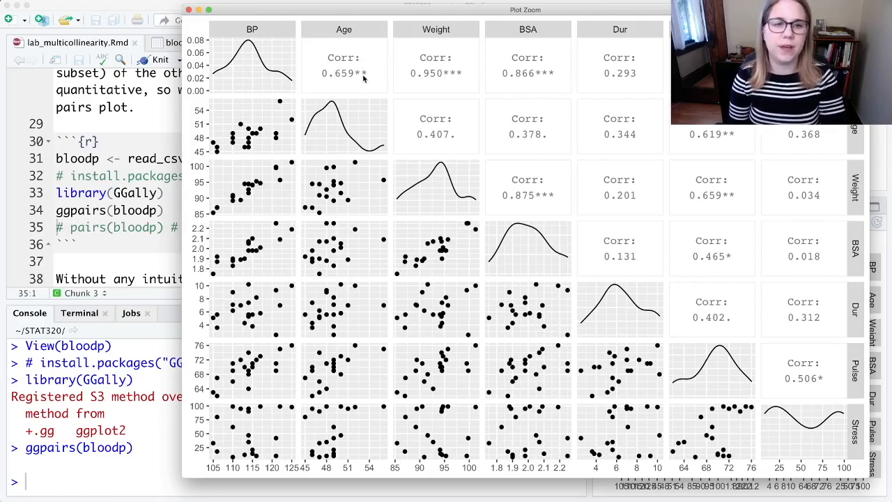
mouse_move(438, 81)
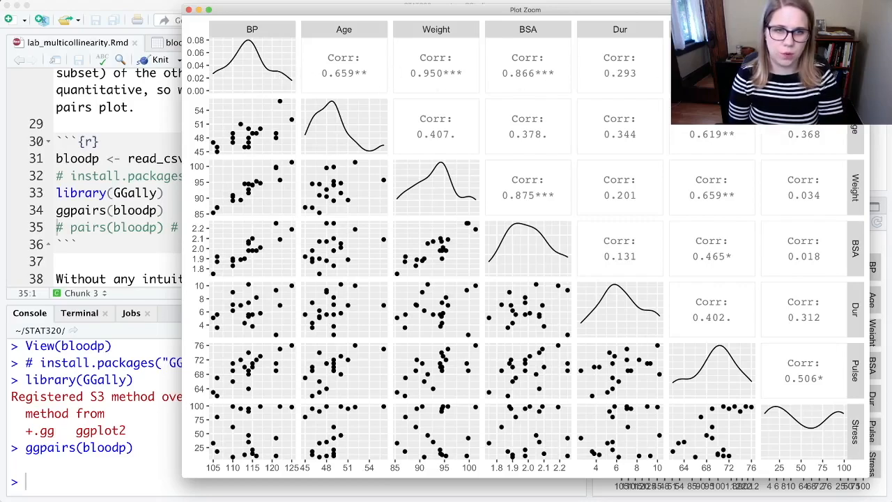
mouse_move(457, 151)
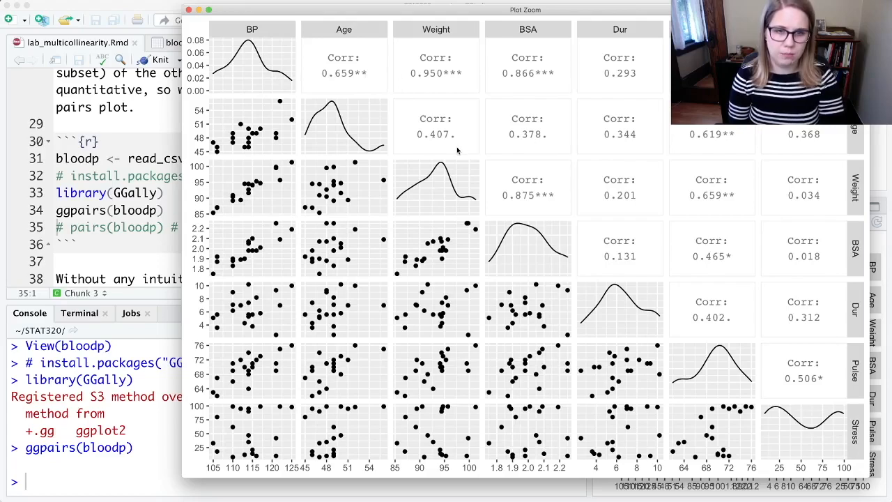
mouse_move(518, 192)
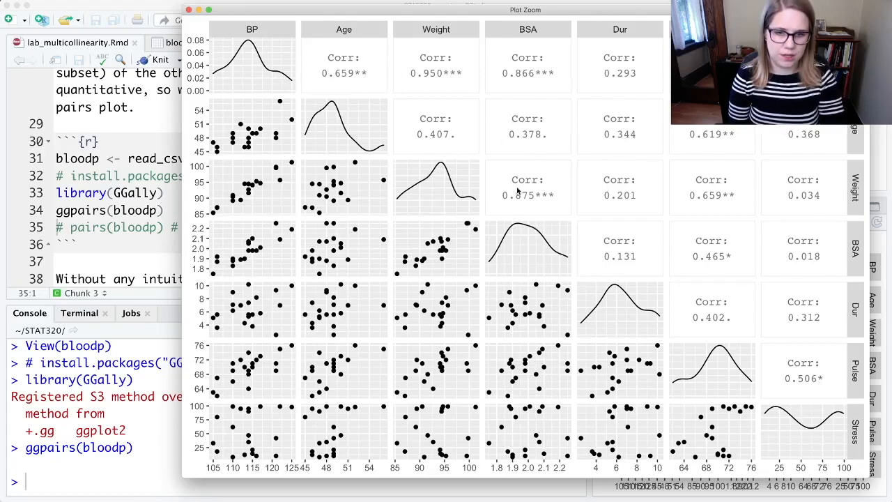
mouse_move(533, 202)
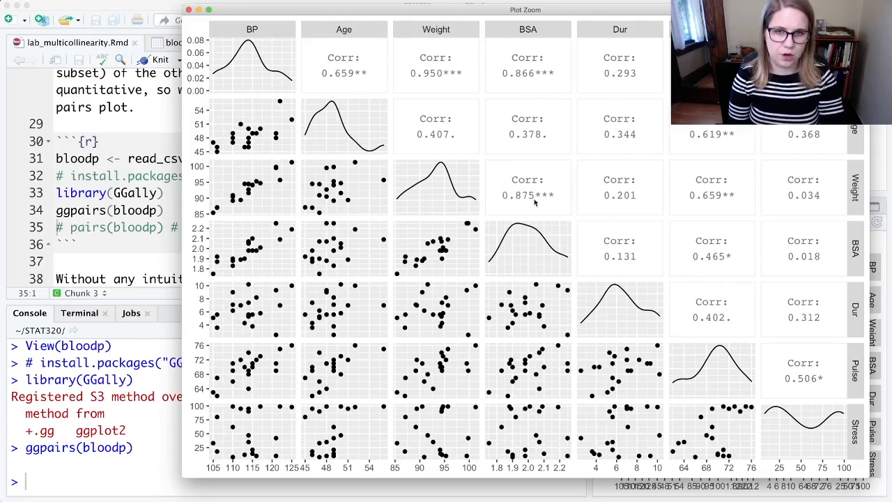
mouse_move(532, 203)
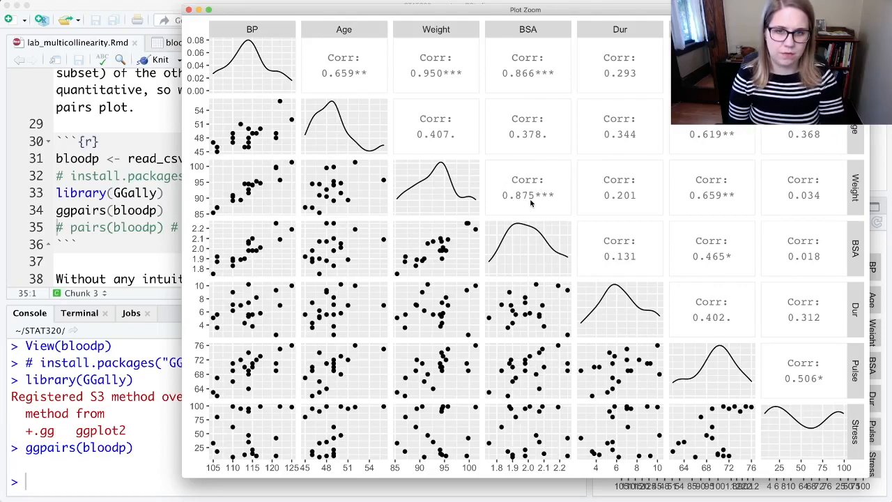
mouse_move(526, 63)
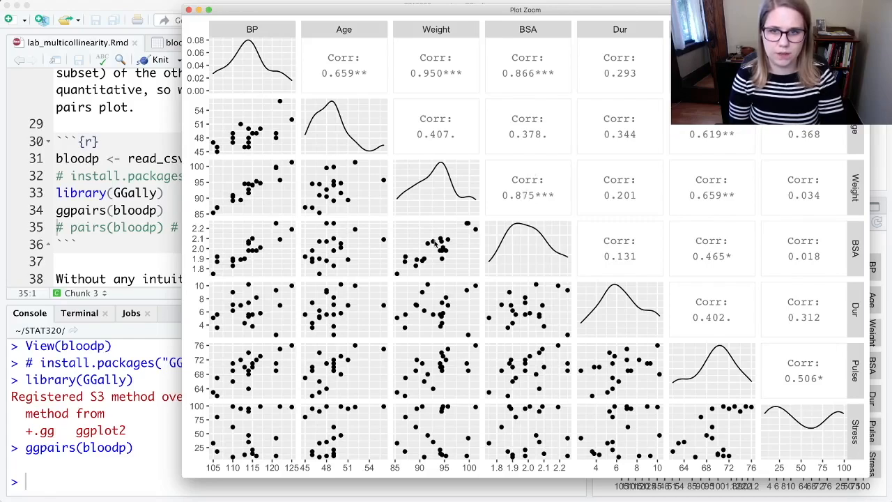
mouse_move(415, 264)
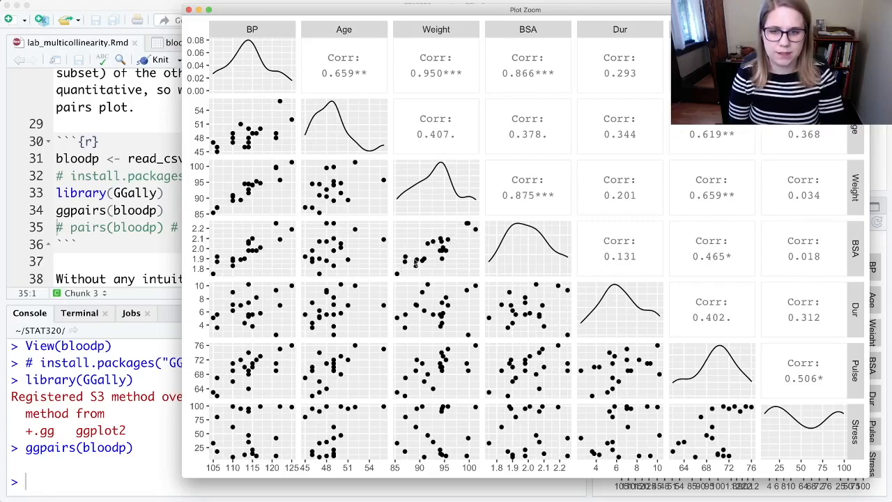
mouse_move(528, 208)
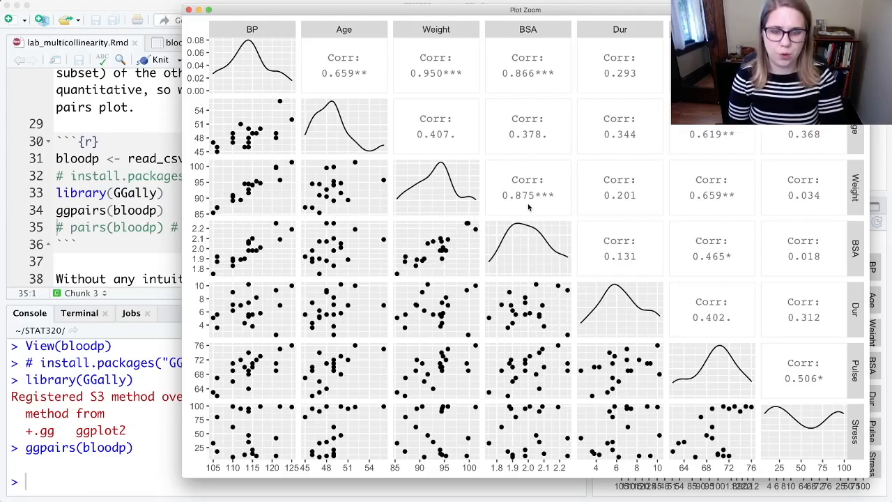
mouse_move(628, 201)
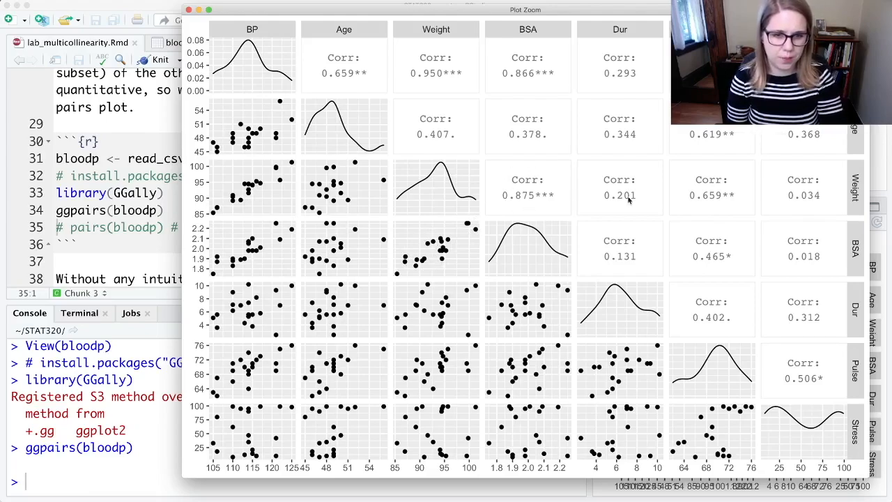
mouse_move(697, 190)
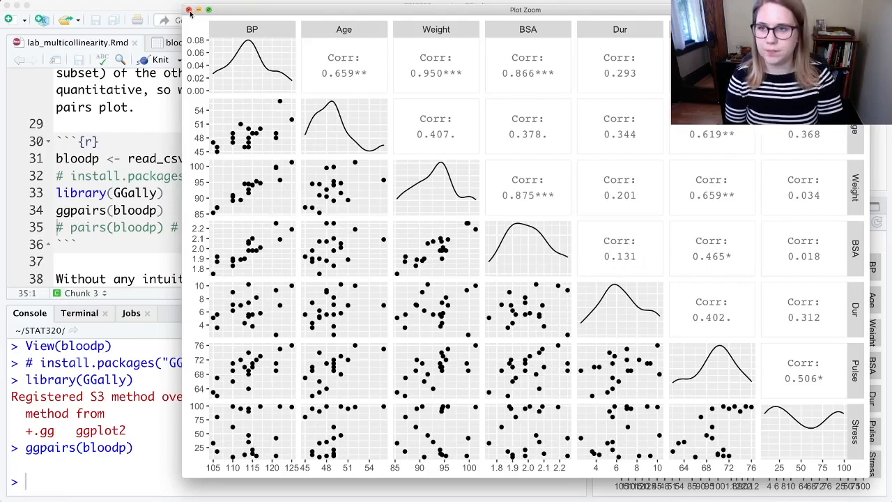
Close the zoomed ggpairs view and run pairs(bloodp) in the Console
left_click(190, 10)
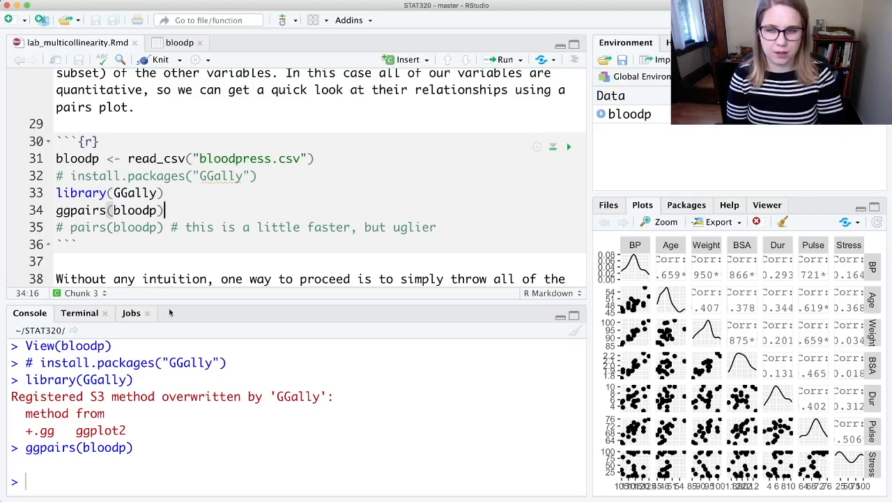
type("pairs(")
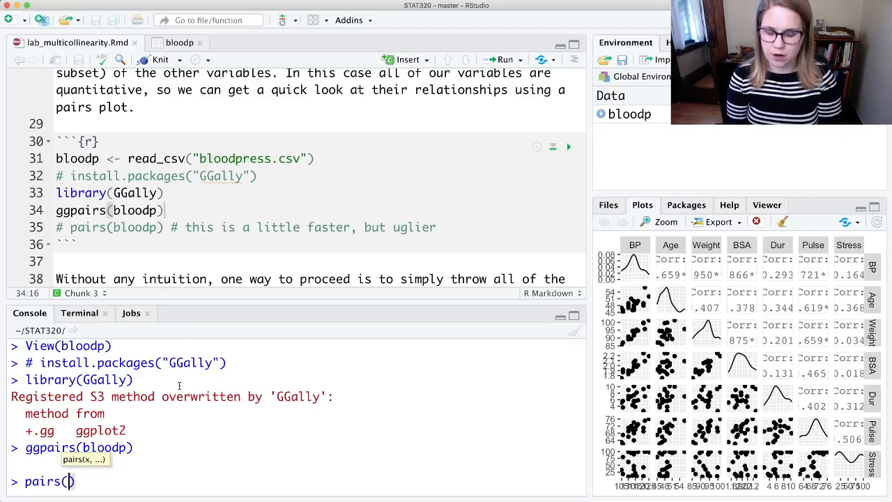
type("bloodp")
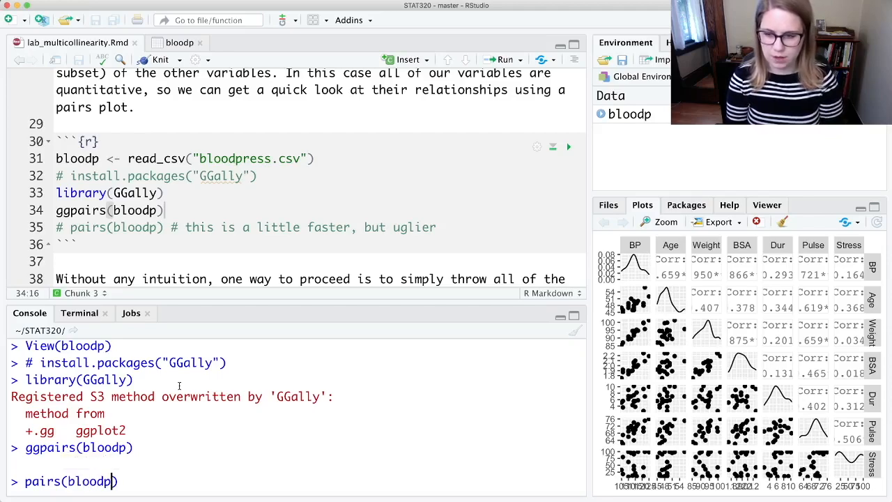
key("enter")
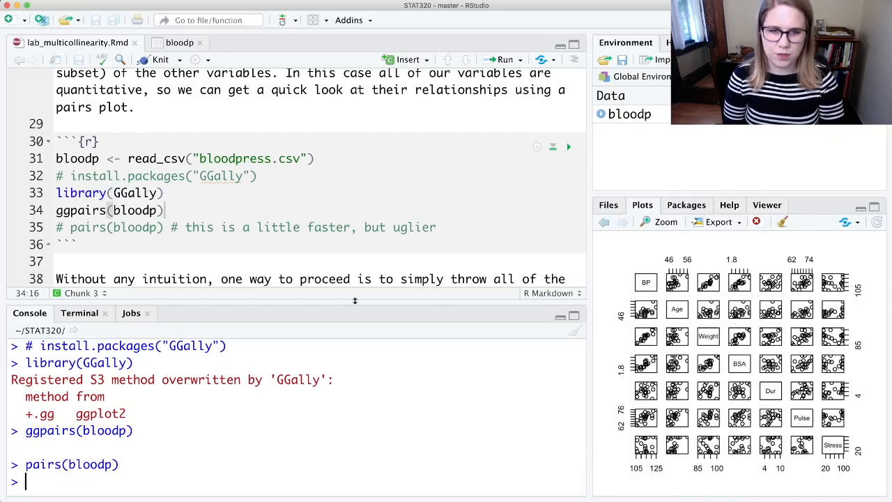
Zoom the pairs(bloodp) scatterplot matrix and drag its window larger
left_click(658, 221)
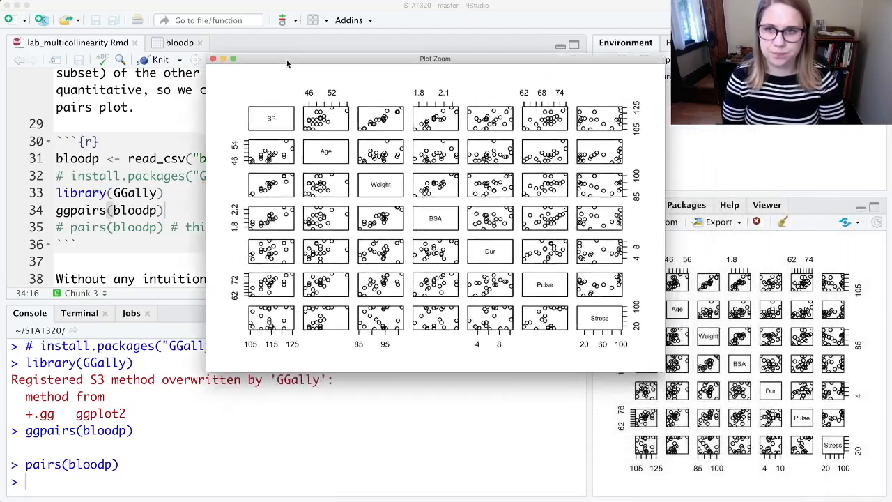
left_click_drag(435, 59, 457, 8)
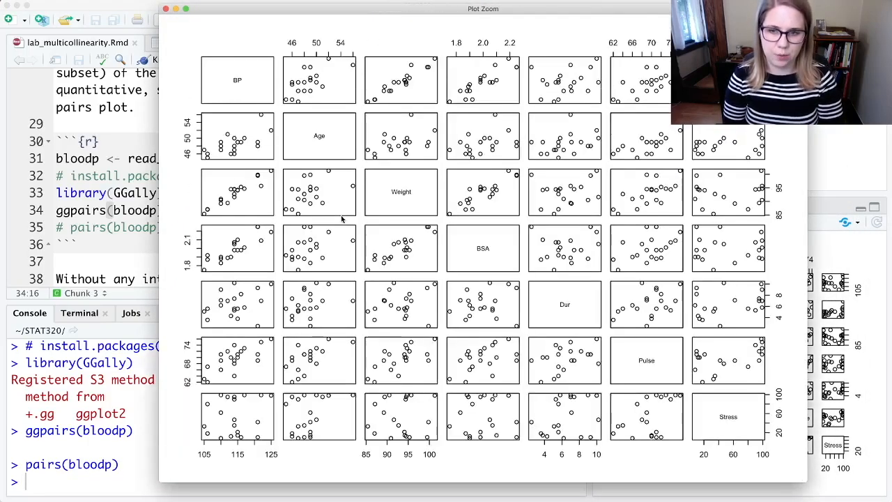
mouse_move(228, 91)
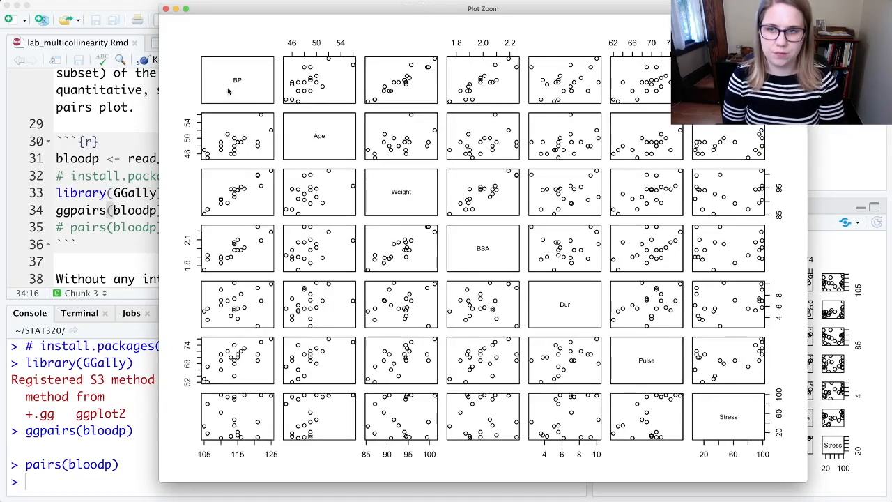
mouse_move(278, 110)
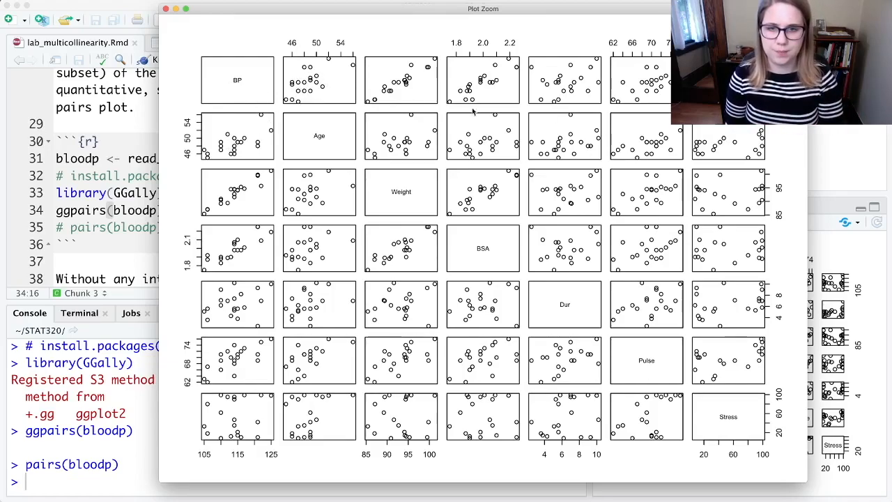
mouse_move(341, 218)
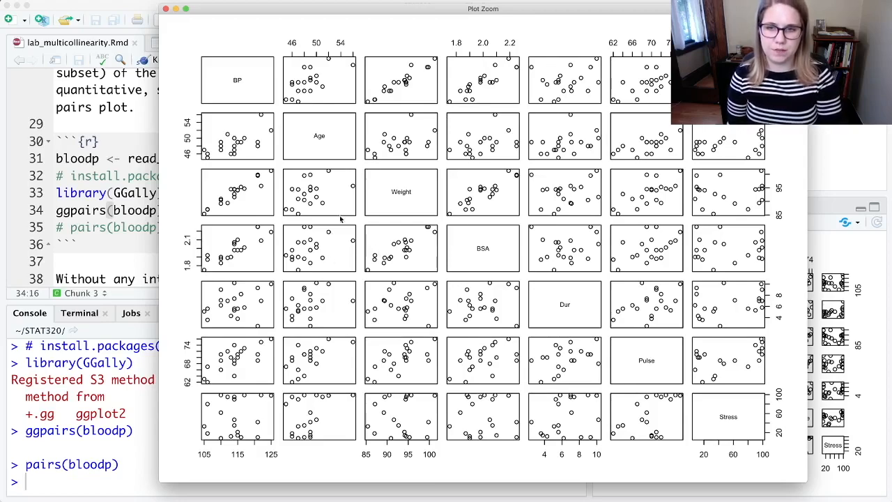